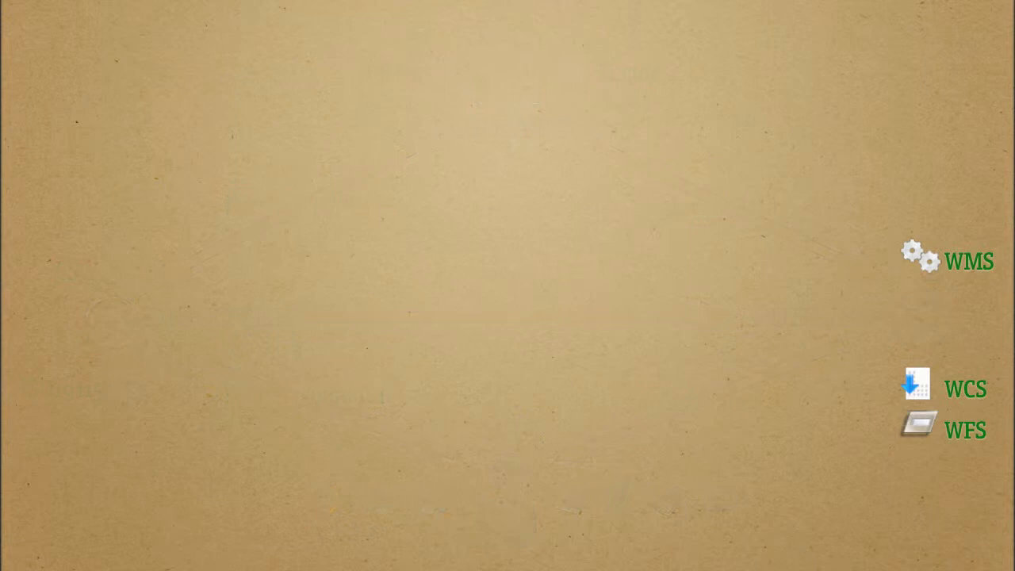
Let the explainer play on until the WMS laptop scene fills the cardboard background.
{"action": "left_click", "coordinate": [967, 260]}
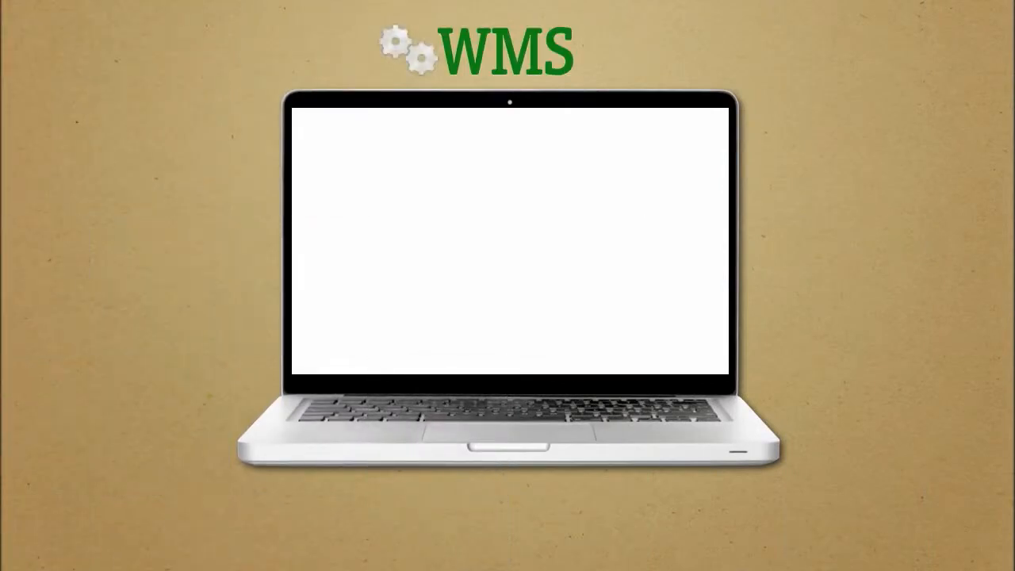